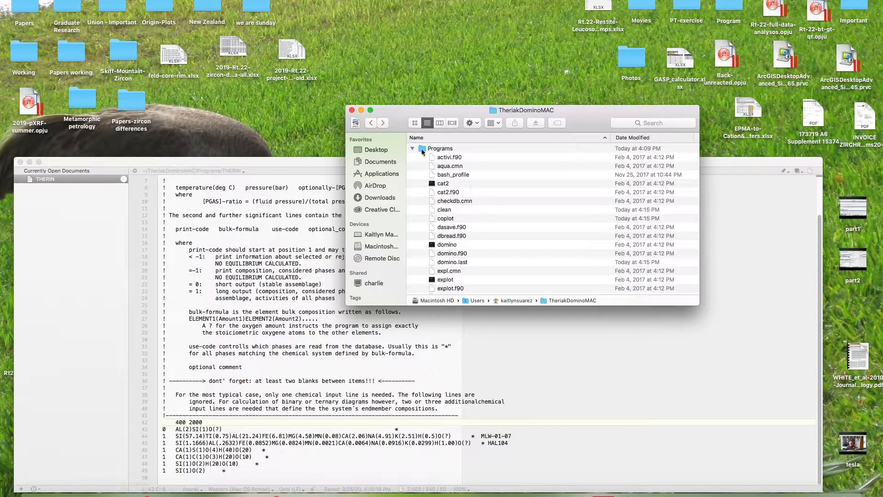
Locate THERIN inside the Programs folder and open it in TextWrangler for editing
{"action": "double_click", "coordinate": [439, 149]}
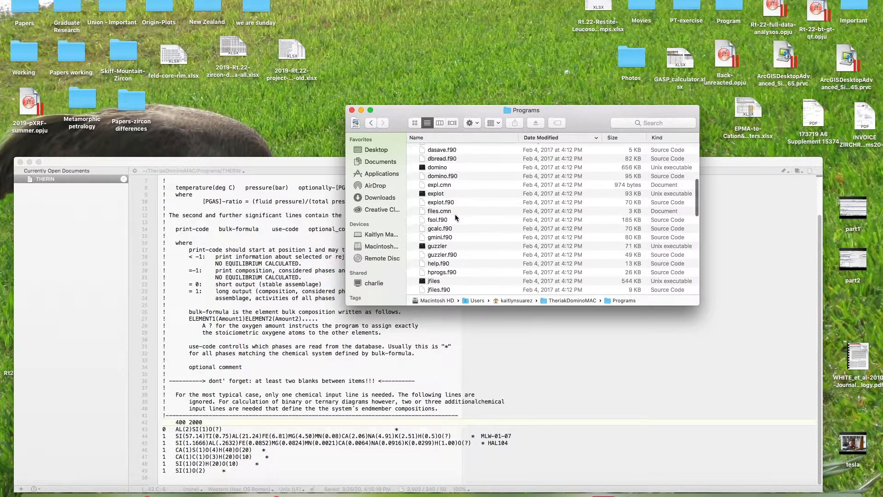
{"action": "scroll", "scroll_direction": "down", "scroll_amount": 3}
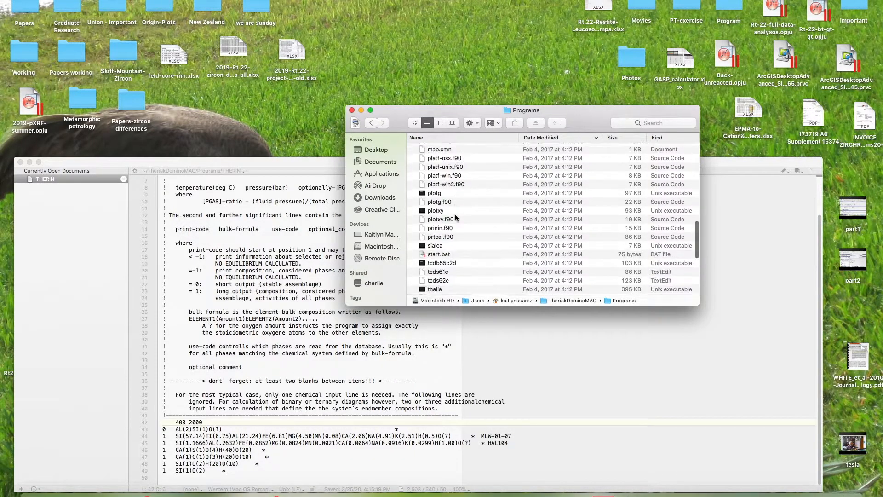
{"action": "scroll", "scroll_direction": "down", "scroll_amount": 3}
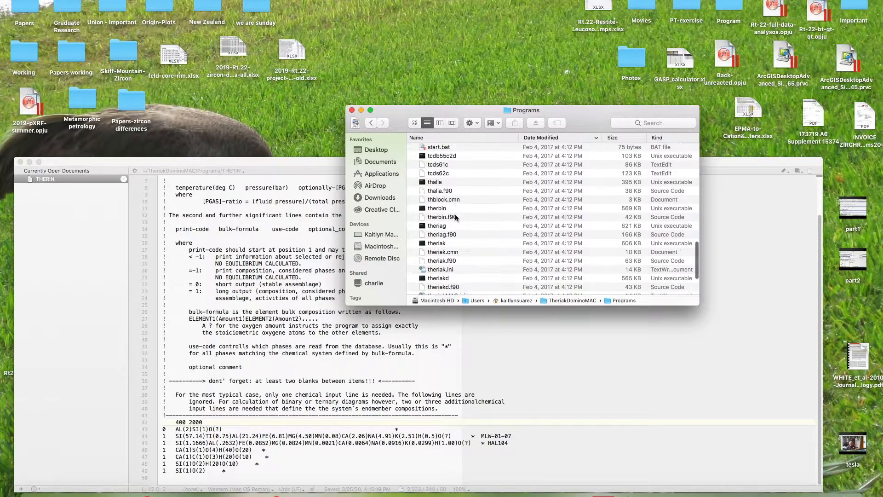
{"action": "scroll", "scroll_direction": "down", "scroll_amount": 3}
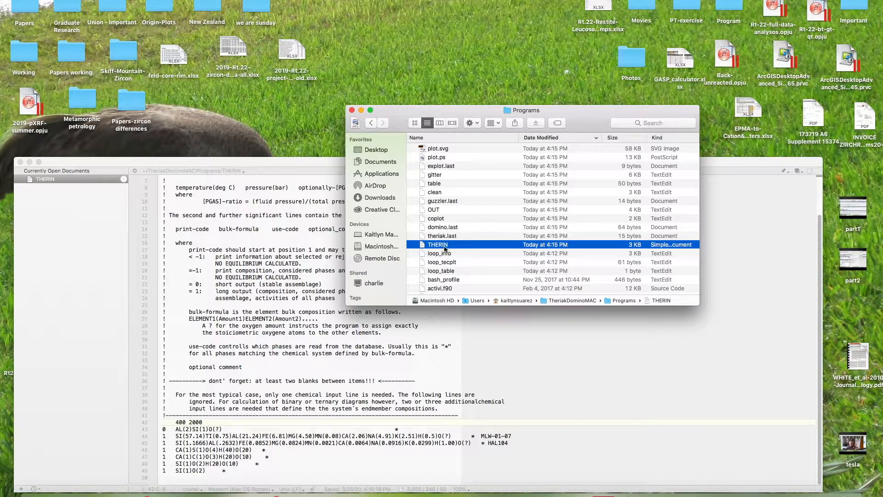
{"action": "right_click", "coordinate": [438, 245]}
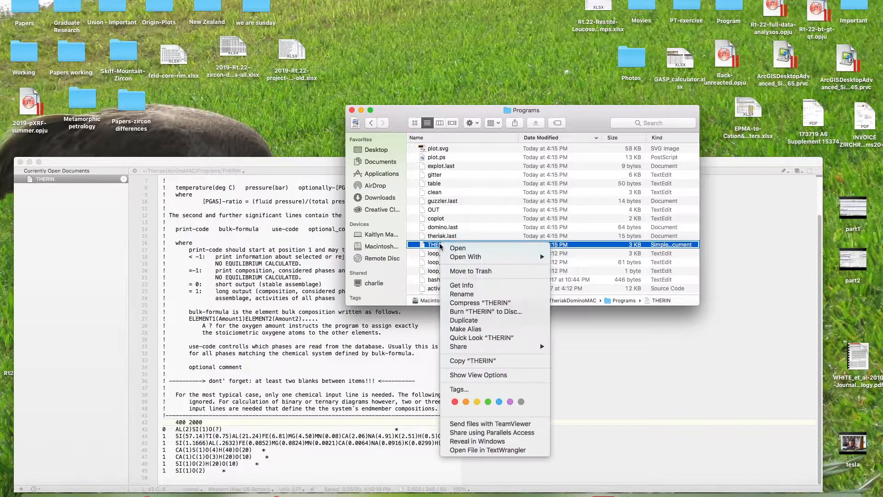
{"action": "left_click", "coordinate": [464, 257]}
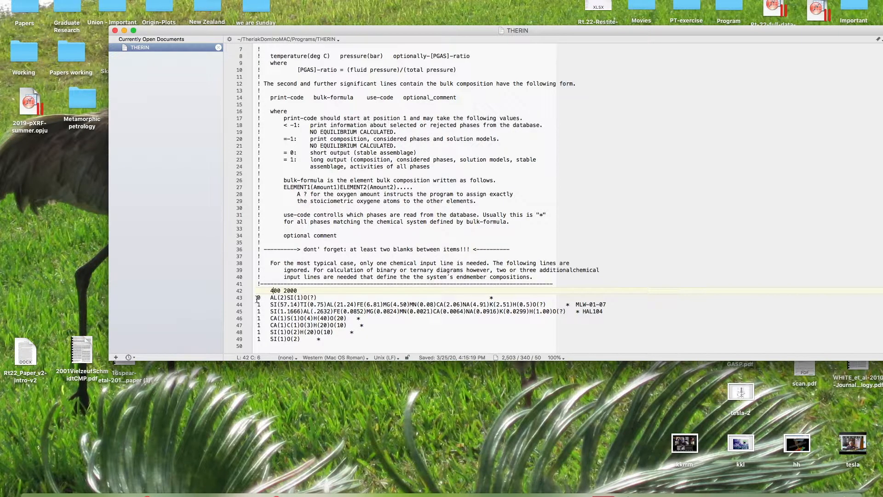
Enter the new composition line AL(2)SI(1)O(?) beneath the 400 2000 line in THERIN
{"action": "left_click_drag", "start_coordinate": [257, 297], "coordinate": [316, 297]}
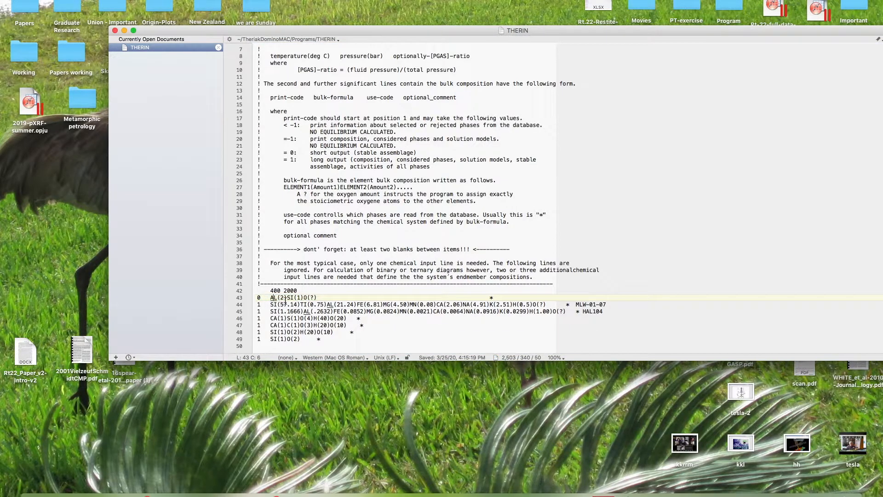
{"action": "left_click", "coordinate": [316, 297]}
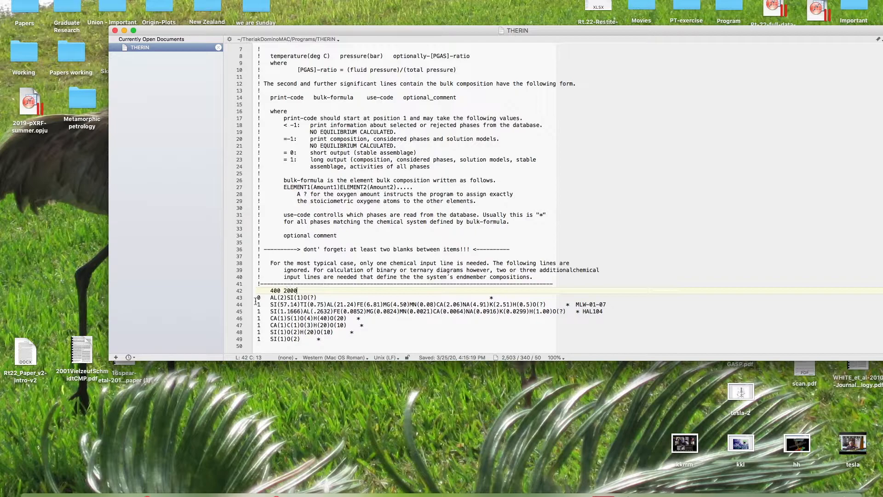
{"action": "left_click", "coordinate": [498, 296]}
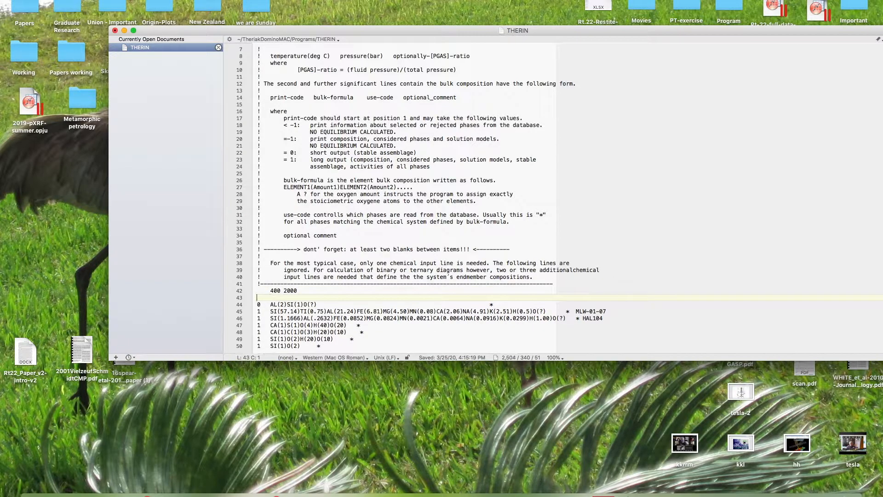
{"action": "left_click", "coordinate": [267, 304]}
{"action": "type", "text": "0"}
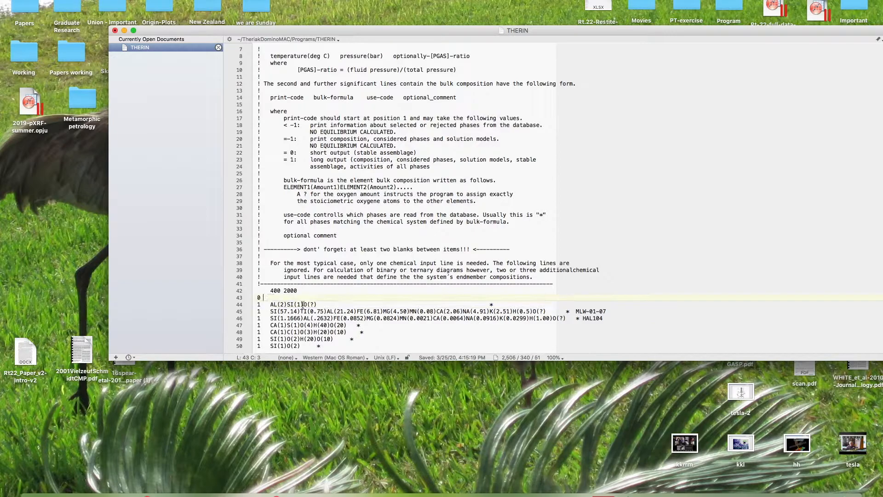
{"action": "type", "text": "AL"}
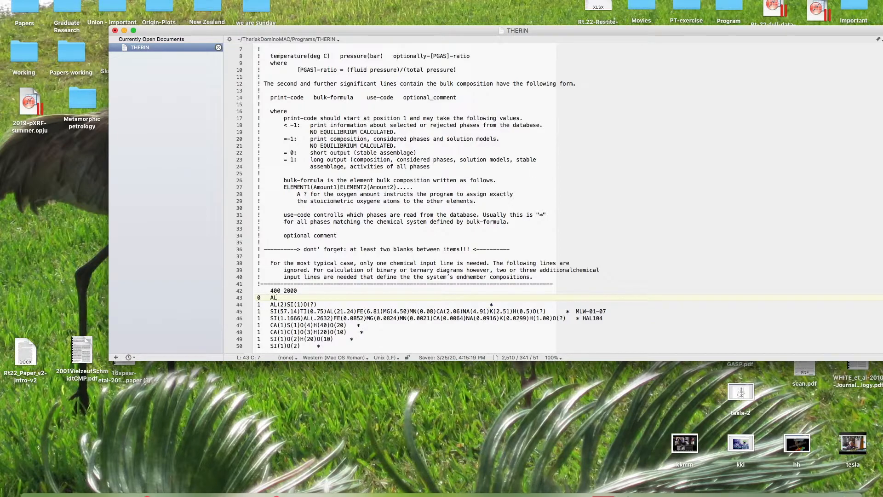
{"action": "type", "text": "(2)"}
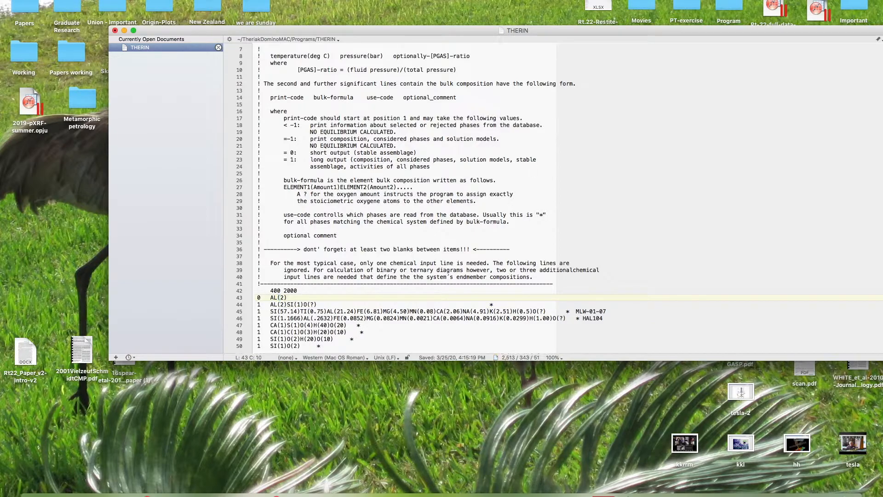
{"action": "type", "text": "SI(1"}
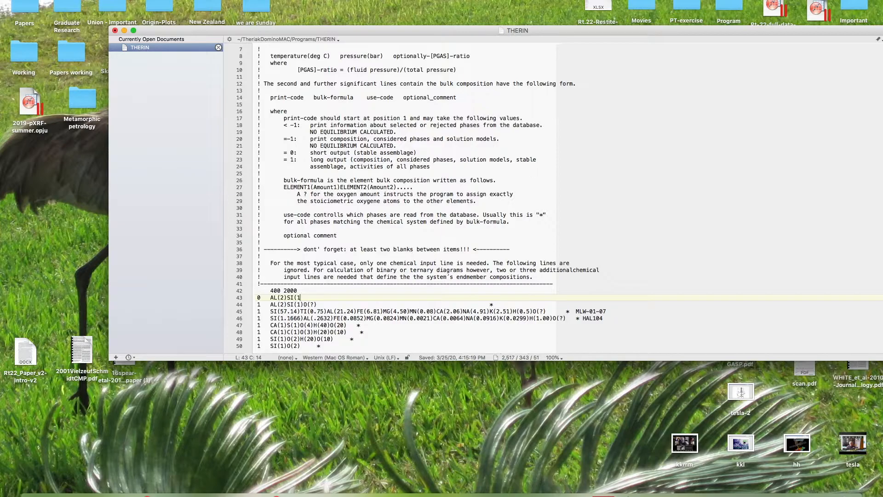
{"action": "type", "text": ")"}
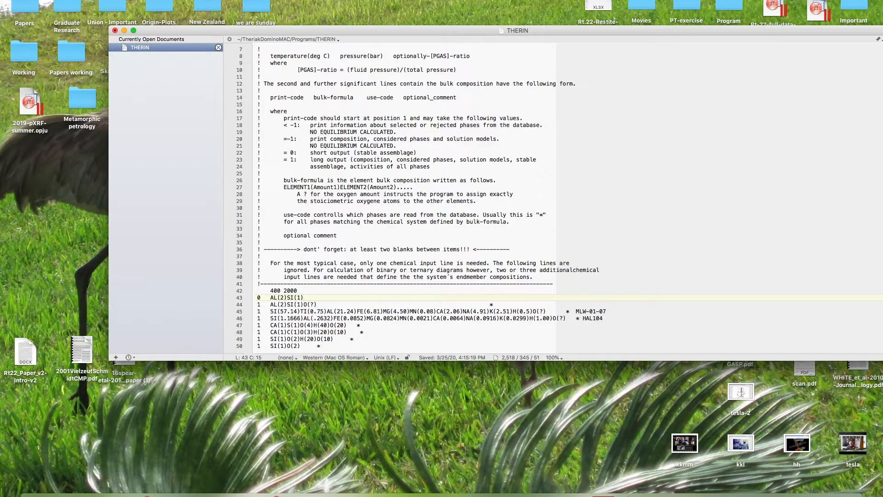
{"action": "type", "text": "O9"}
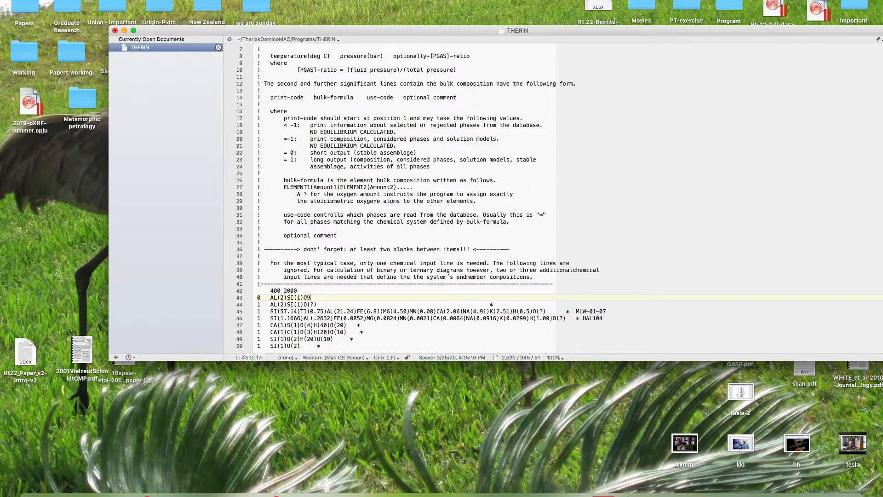
{"action": "key", "text": "Backspace"}
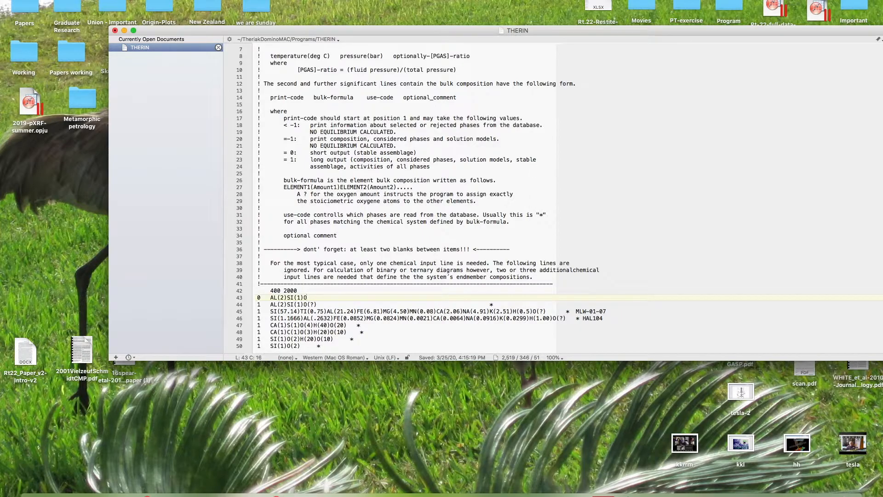
{"action": "type", "text": "(?)"}
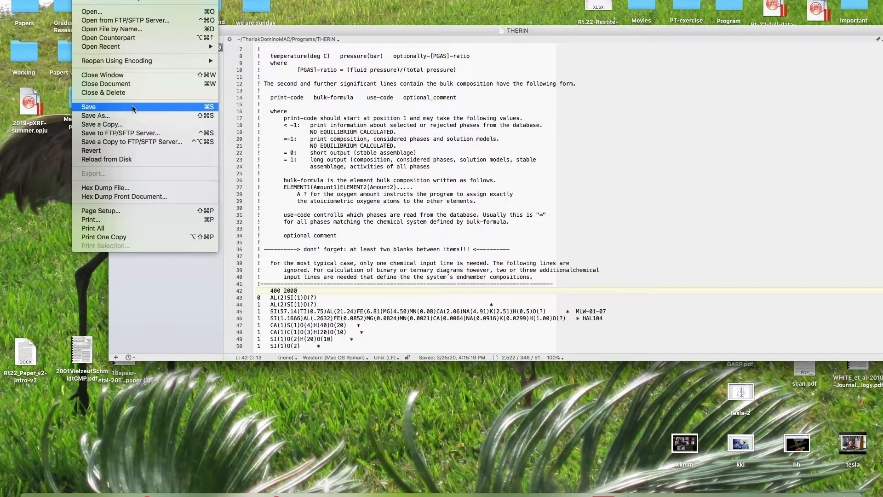
Save the edited THERIN file, confirming the overwrite of the file changed on disk
{"action": "left_click", "coordinate": [90, 107]}
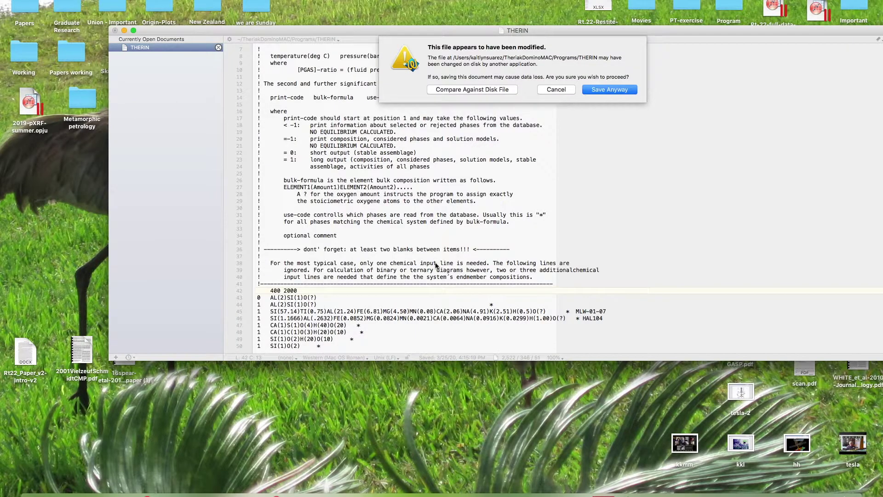
{"action": "left_click", "coordinate": [609, 90]}
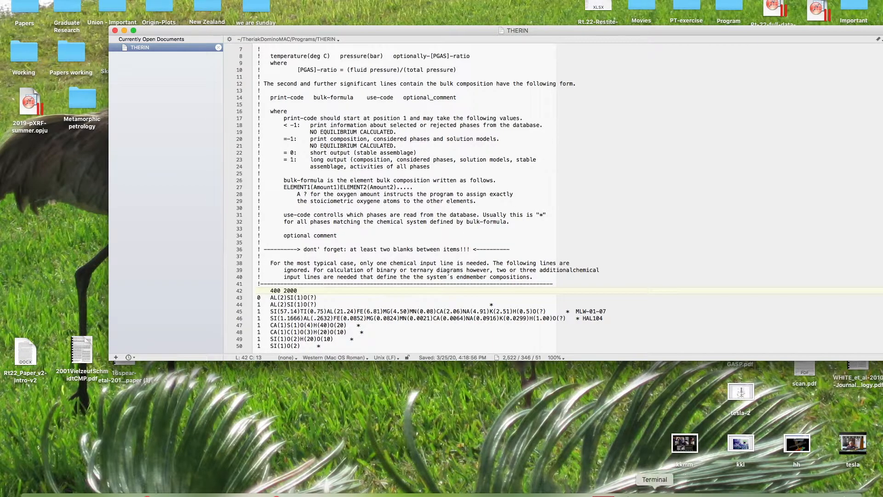
Launch theriak on THERIN and answer 'no' to compute the 400 °C / 2000 bar assemblage
{"action": "left_click", "coordinate": [655, 479]}
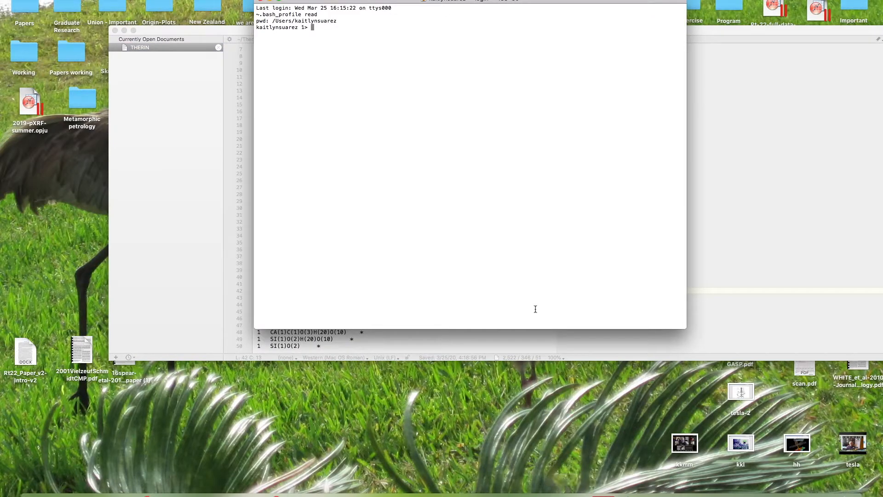
{"action": "type", "text": "ther"}
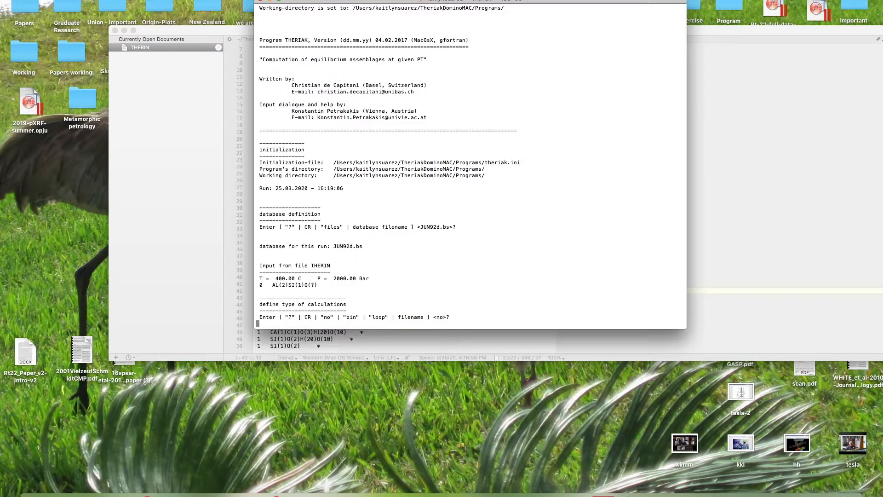
{"action": "mouse_move", "coordinate": [548, 309]}
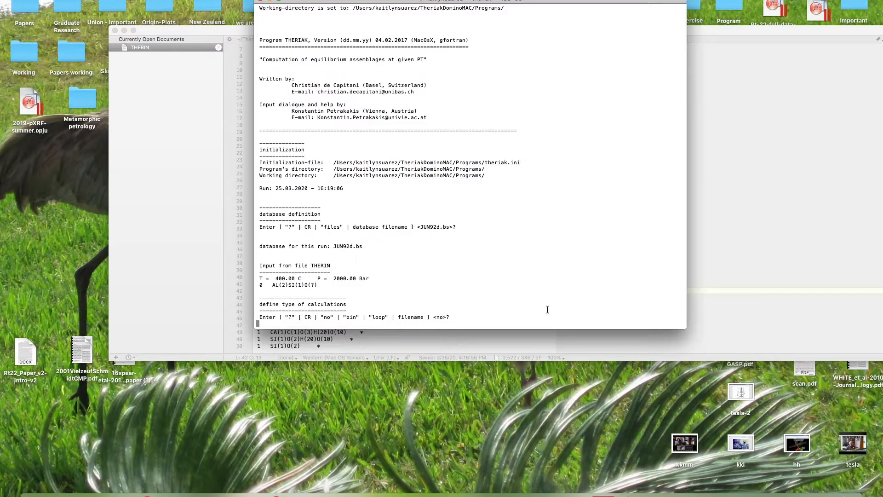
{"action": "mouse_move", "coordinate": [373, 317]}
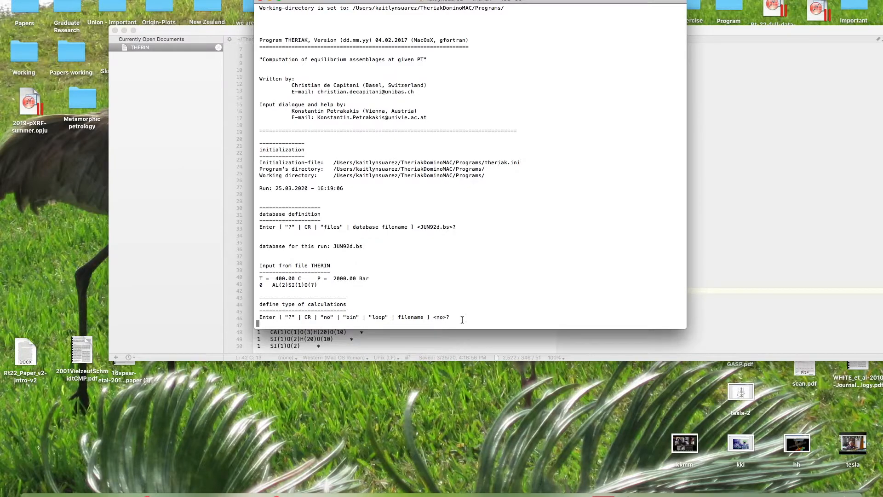
{"action": "type", "text": "no"}
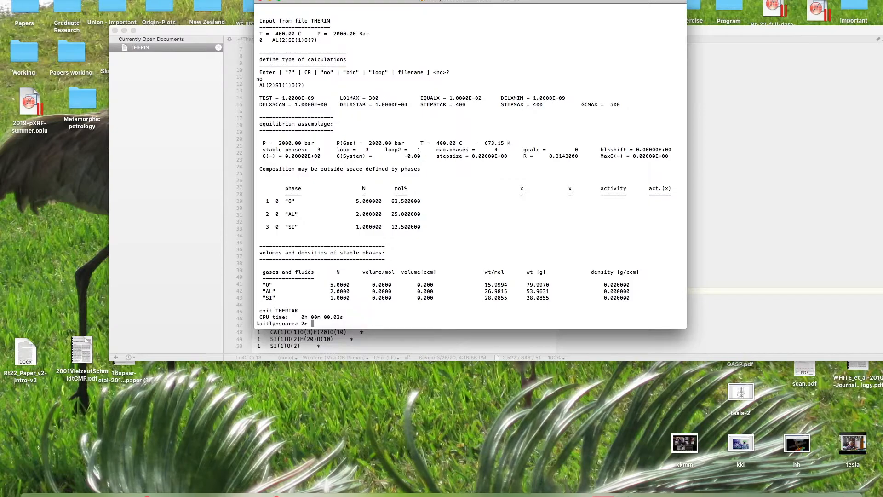
Launch domino with X-axis TC 200 800 and default pressure axis, letting the run finish
{"action": "type", "text": "do"}
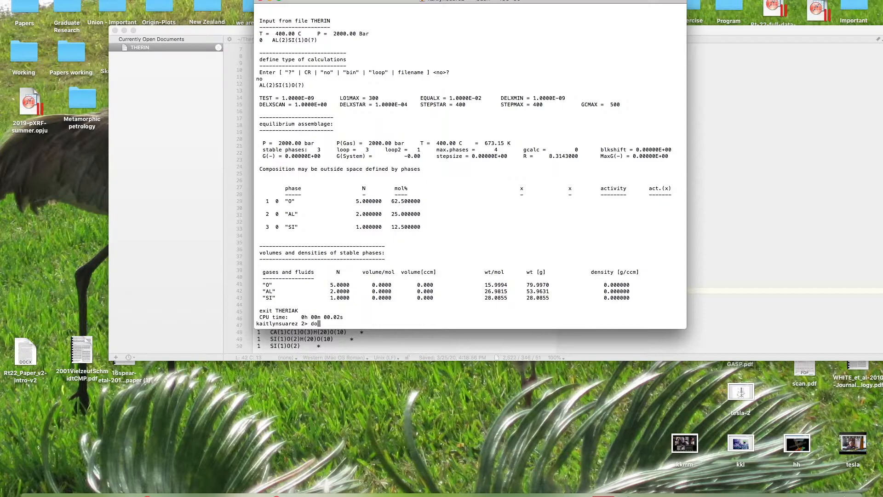
{"action": "type", "text": "mino"}
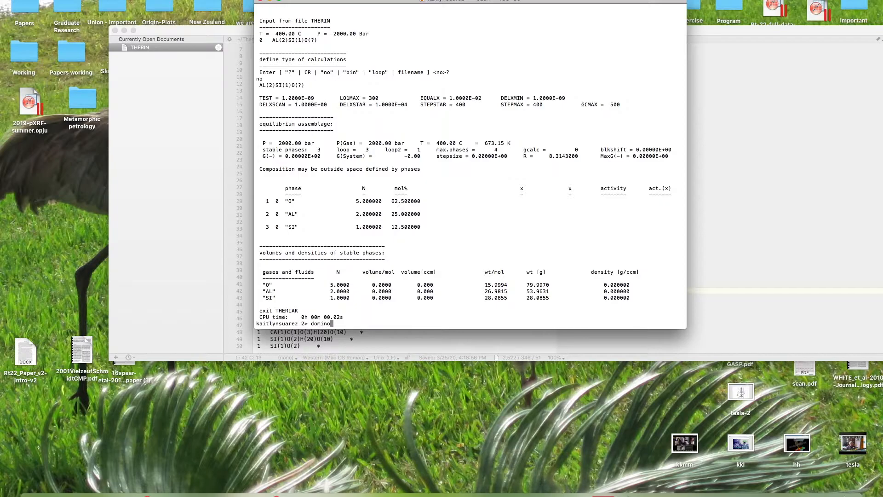
{"action": "key", "text": "Return"}
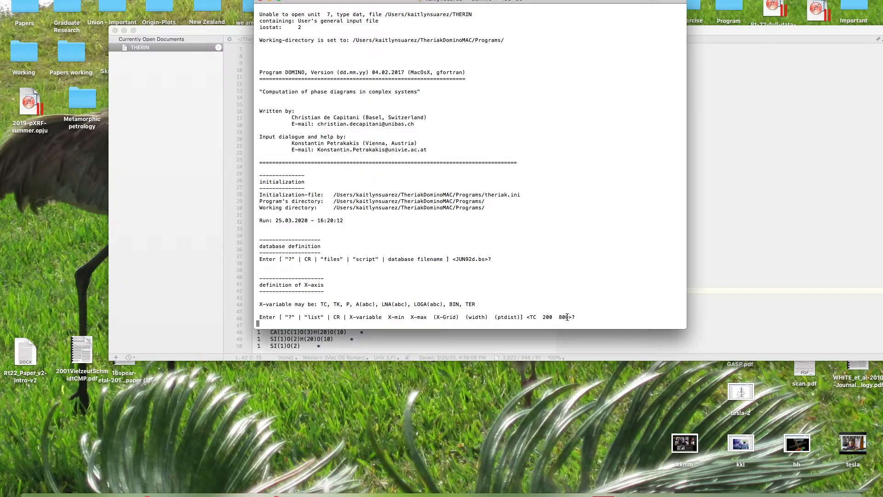
{"action": "type", "text": "TC"}
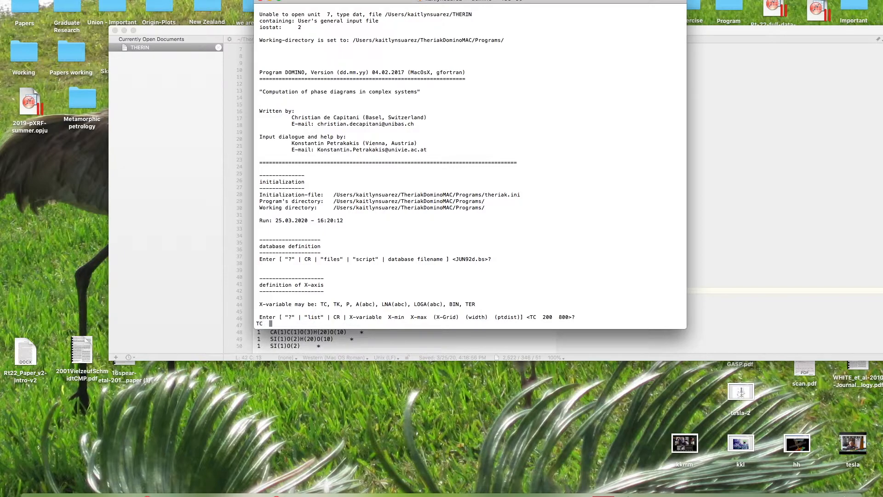
{"action": "type", "text": "2"}
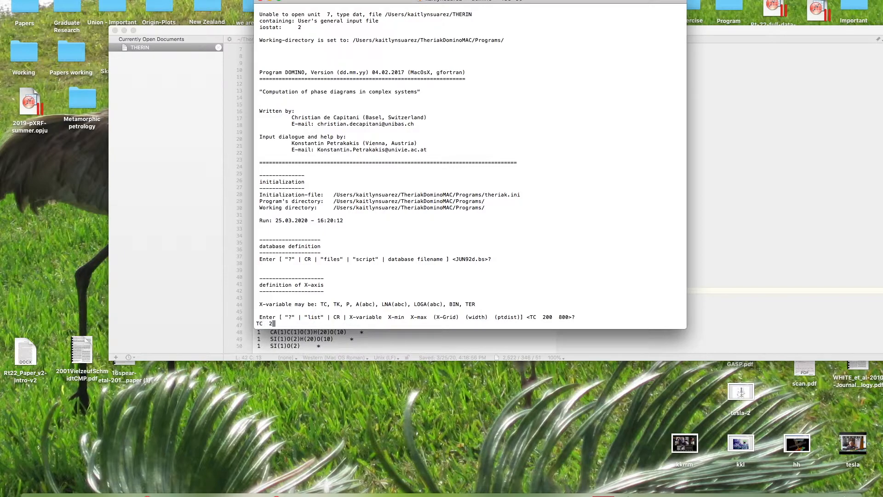
{"action": "type", "text": "00"}
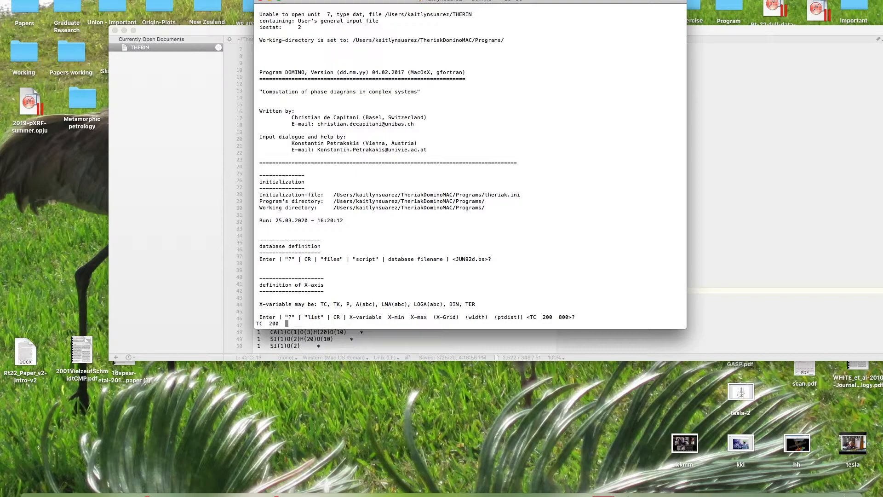
{"action": "type", "text": "800"}
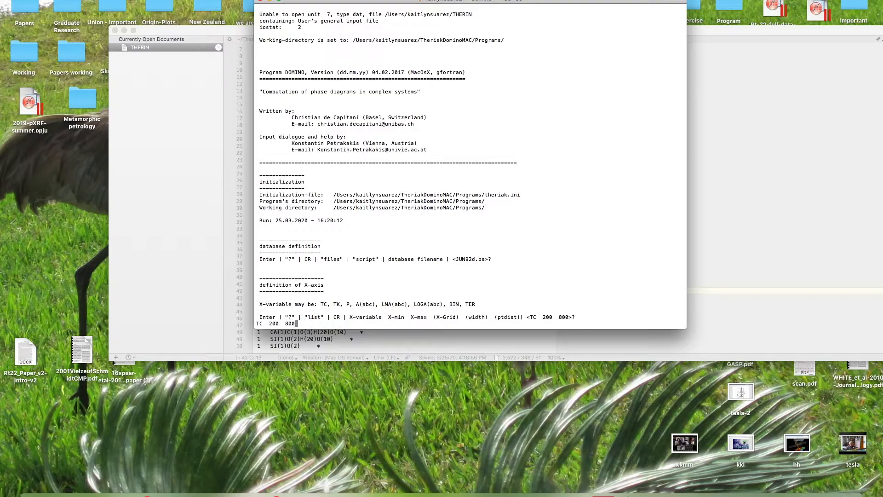
{"action": "key", "text": "Return"}
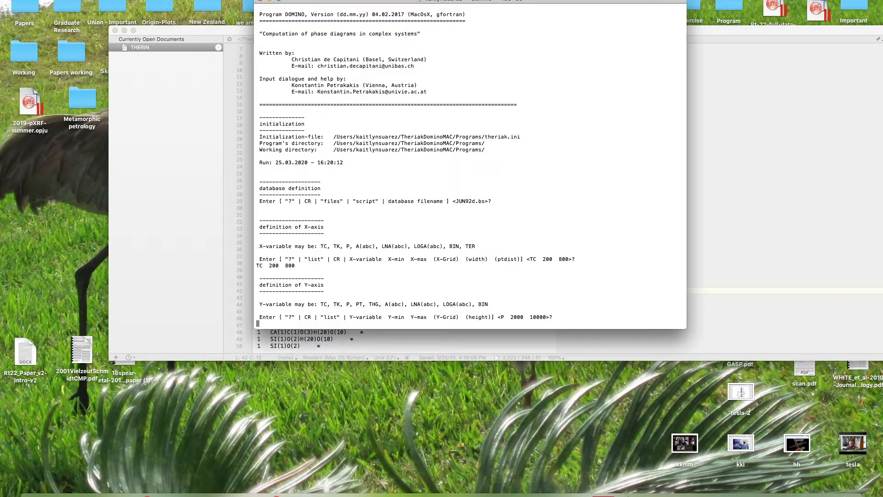
{"action": "scroll", "scroll_direction": "down", "scroll_amount": 3}
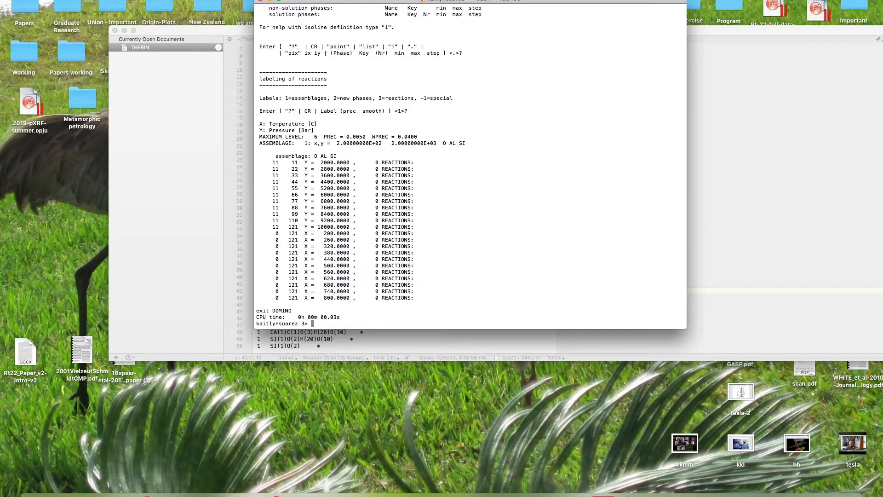
Run guzzler with the default graphics file name to label the reactions
{"action": "type", "text": "g"}
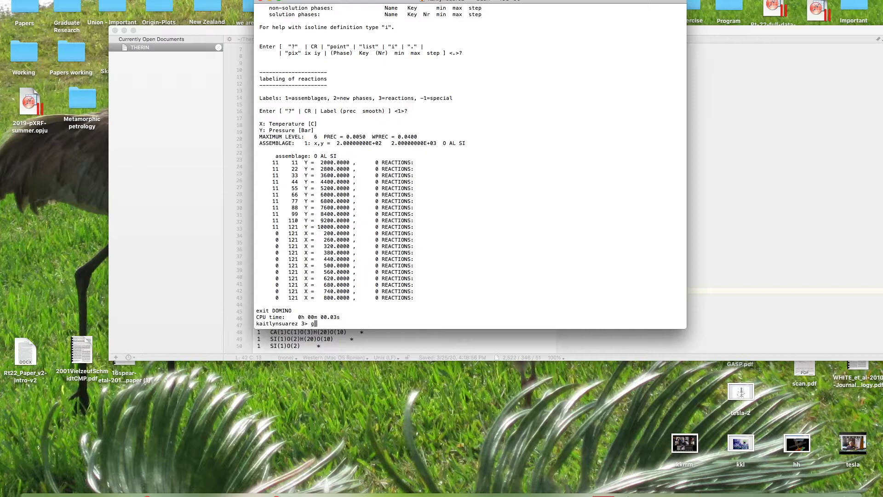
{"action": "type", "text": "uzzler"}
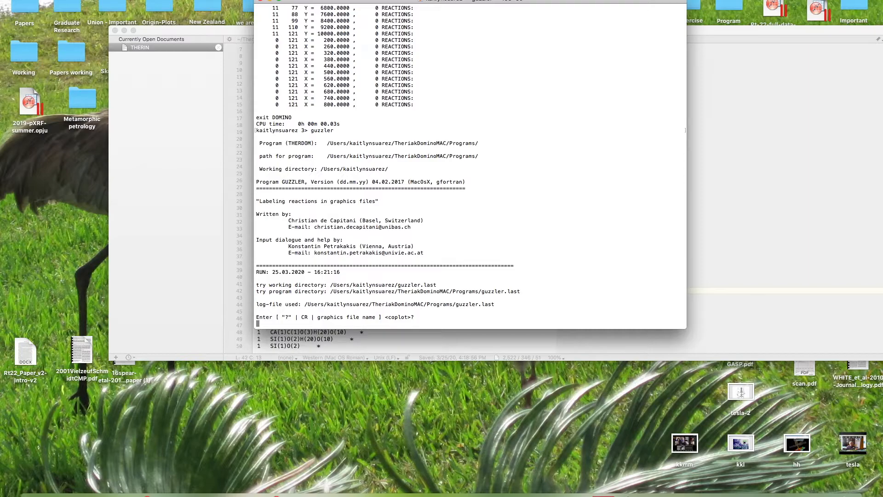
{"action": "key", "text": "Return"}
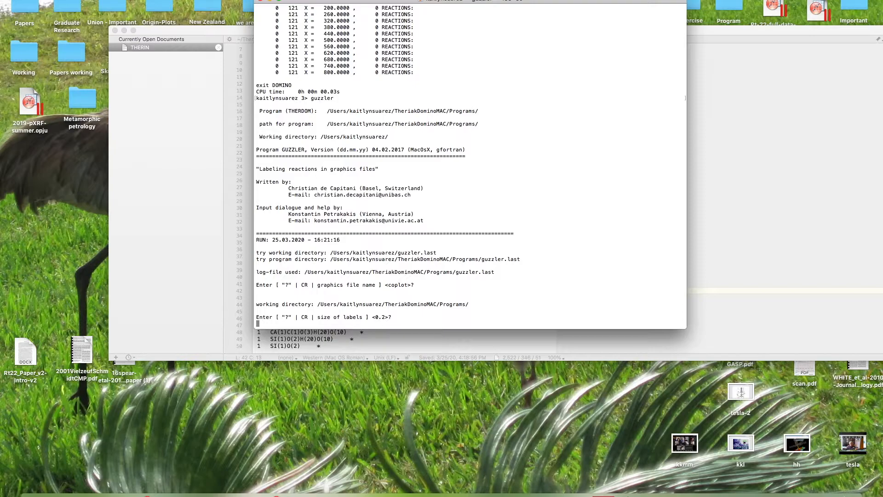
{"action": "key", "text": "Return"}
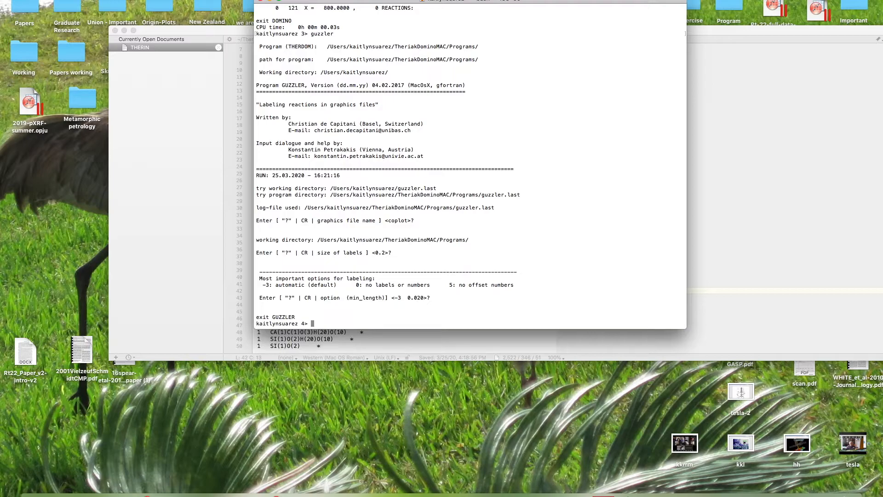
Run explot on the default graphics file to produce the plot.ps PostScript output
{"action": "type", "text": "e"}
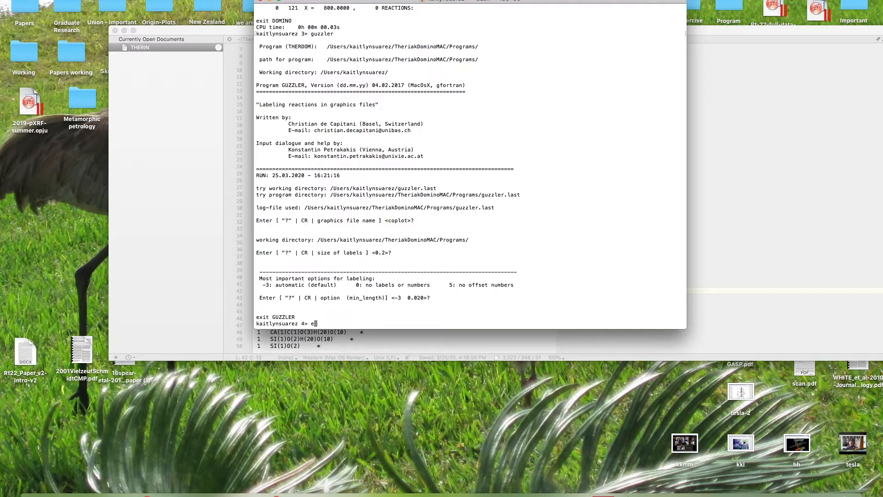
{"action": "type", "text": "xplot"}
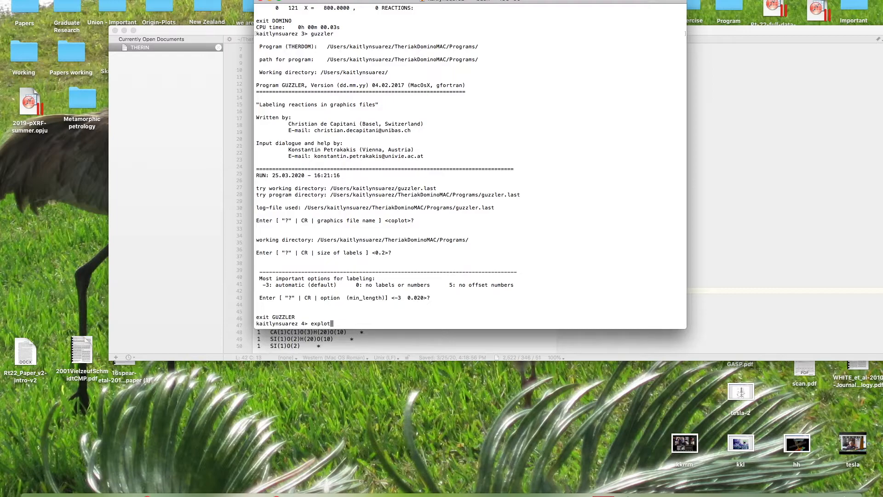
{"action": "key", "text": "Return"}
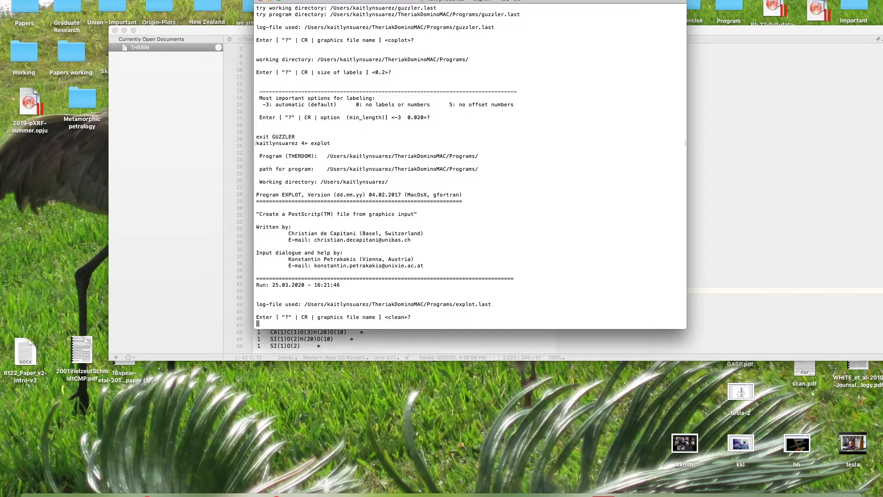
{"action": "key", "text": "Return"}
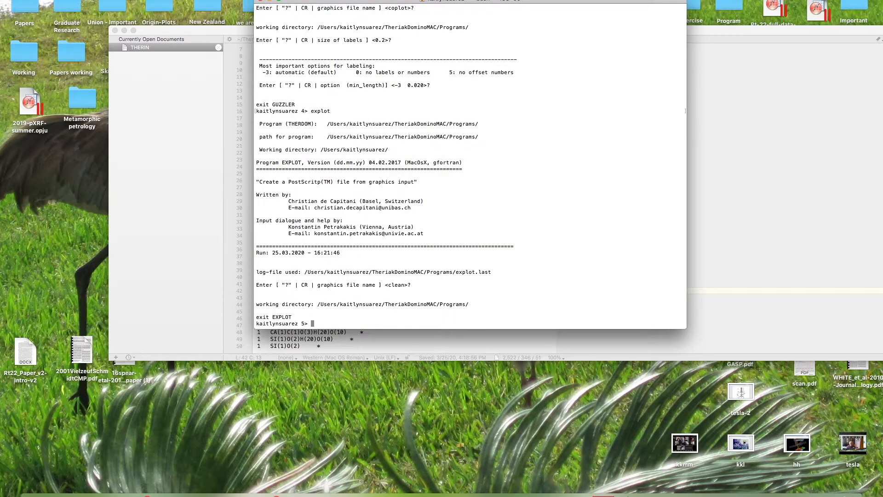
{"action": "mouse_move", "coordinate": [519, 363]}
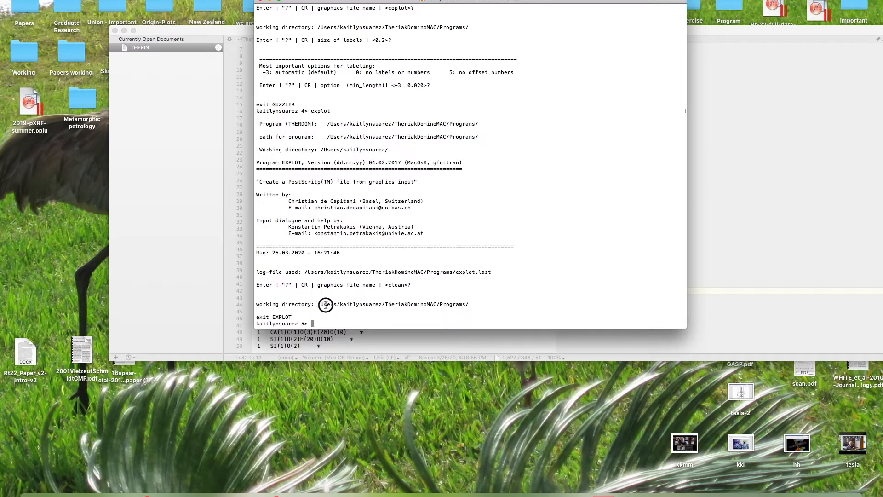
{"action": "mouse_move", "coordinate": [338, 305]}
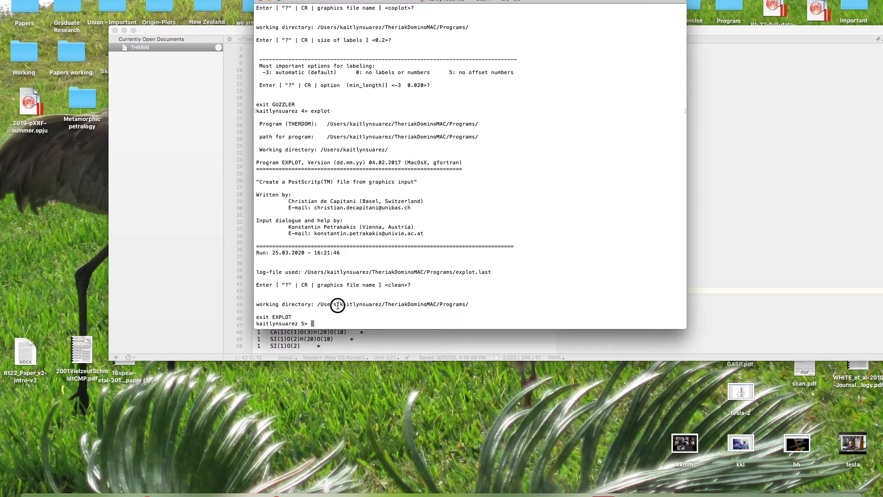
{"action": "left_click_drag", "start_coordinate": [338, 304], "coordinate": [451, 305]}
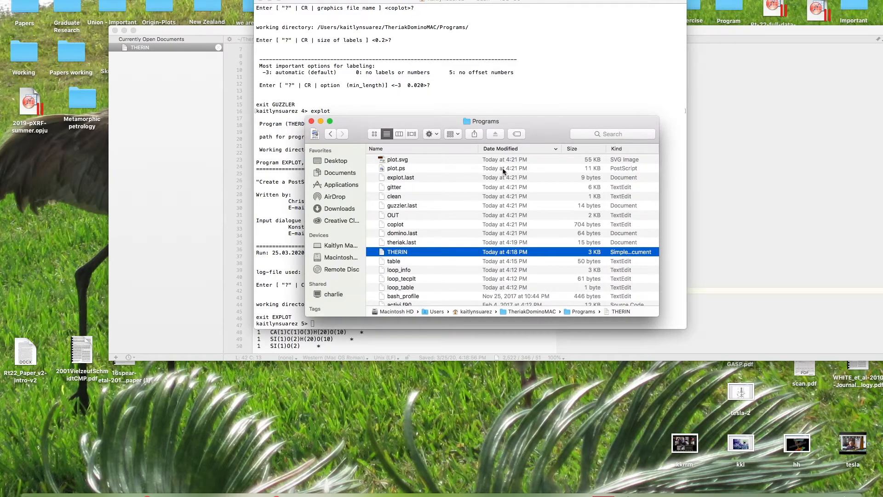
Select plot.ps in the Programs folder to confirm the PostScript file was created
{"action": "left_click", "coordinate": [395, 168]}
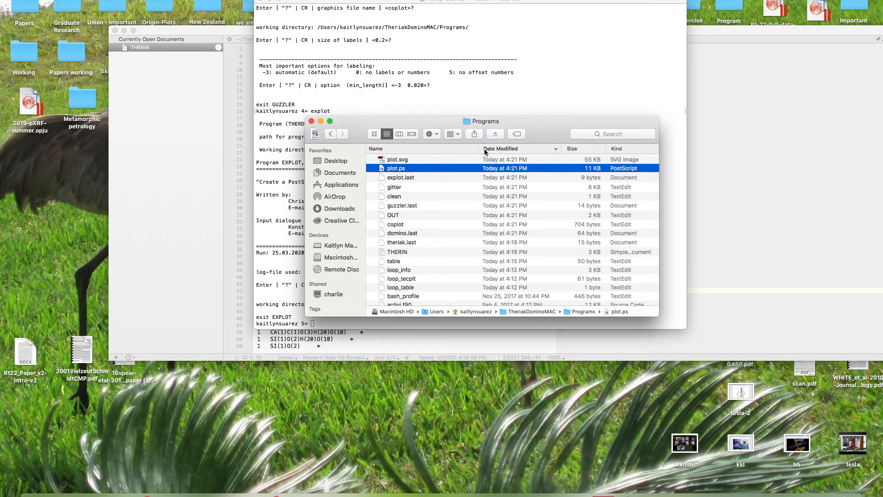
{"action": "mouse_move", "coordinate": [415, 169]}
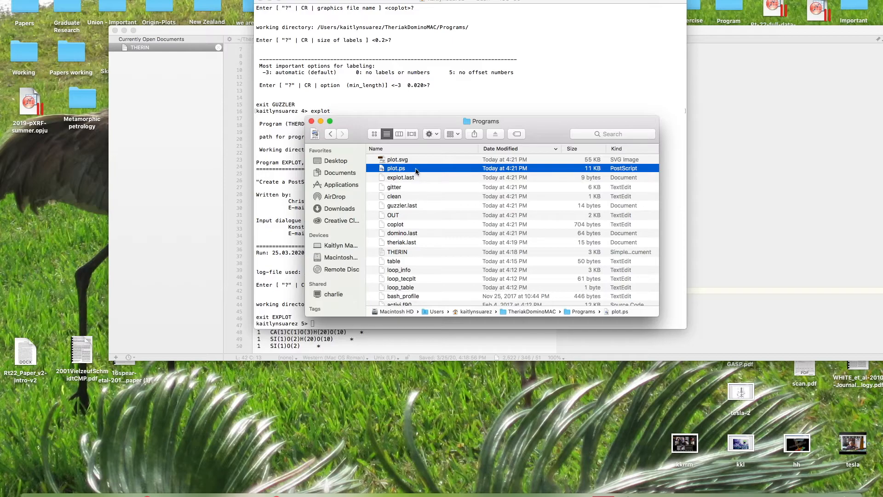